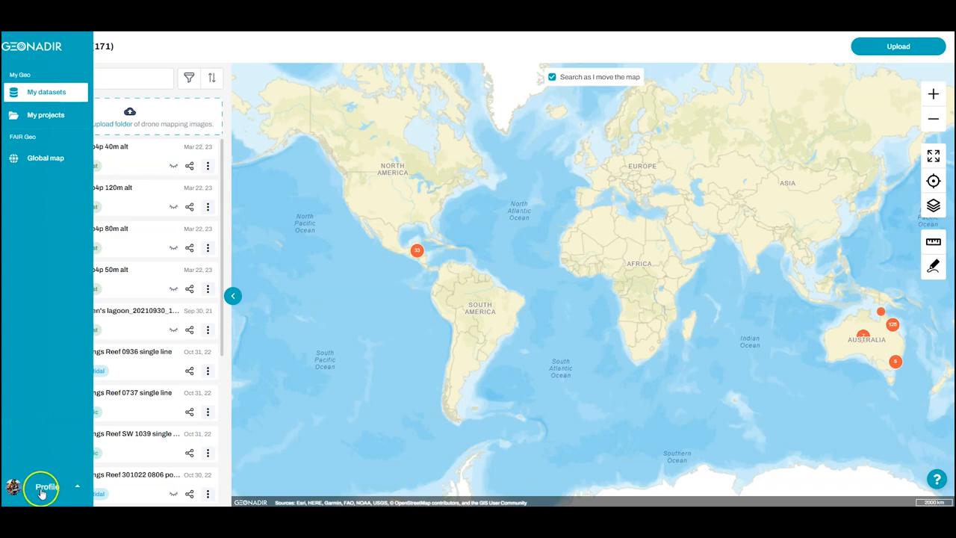
Step: Go to Profile from the sidebar to see usage statistics and About You details
left_click(42, 486)
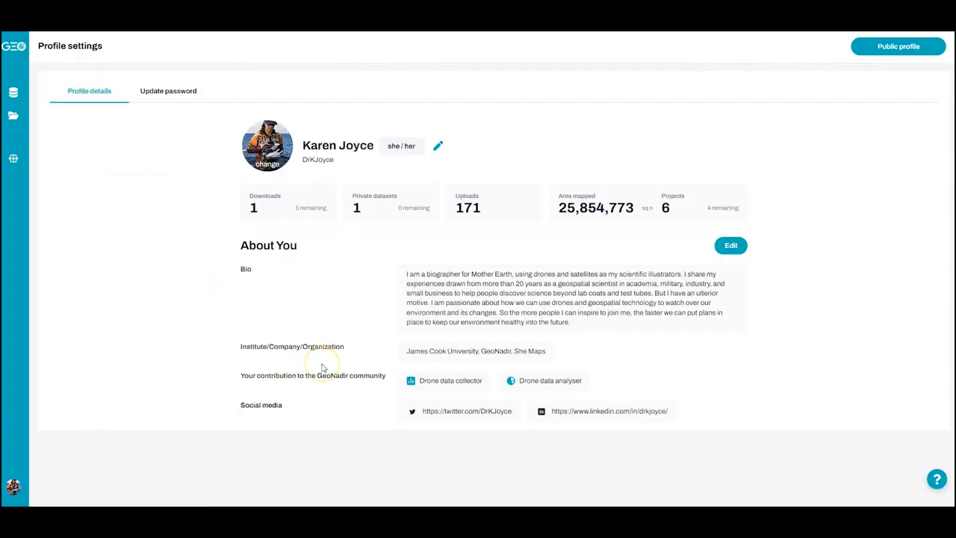
mouse_move(321, 366)
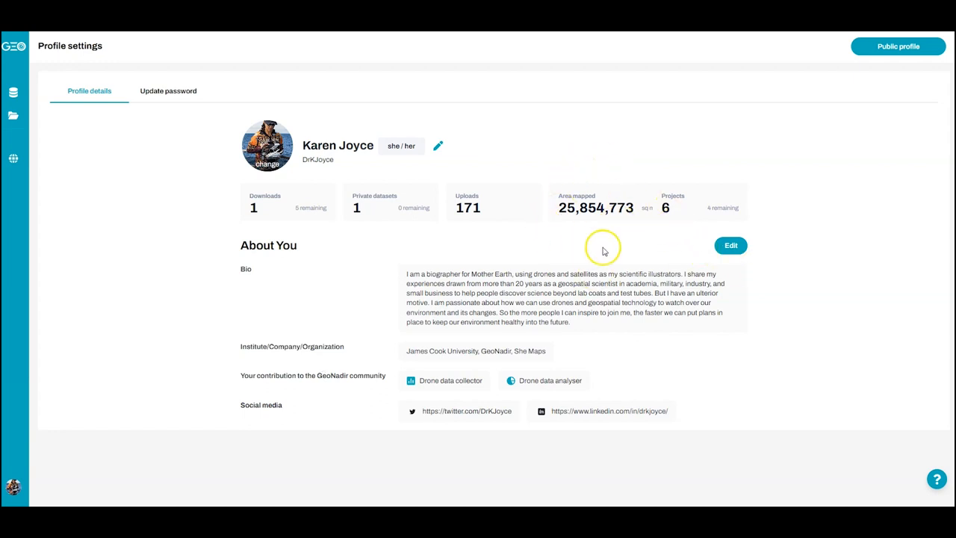
mouse_move(690, 233)
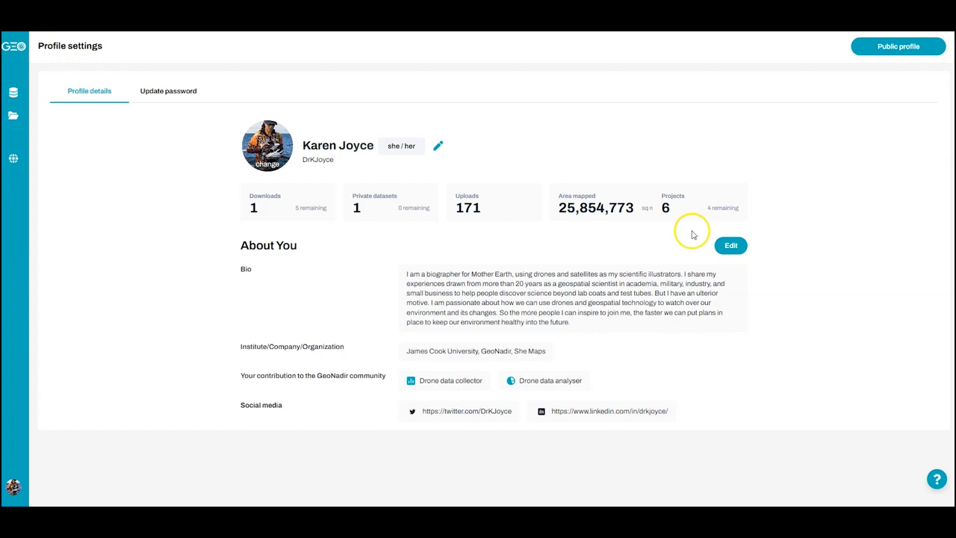
mouse_move(471, 221)
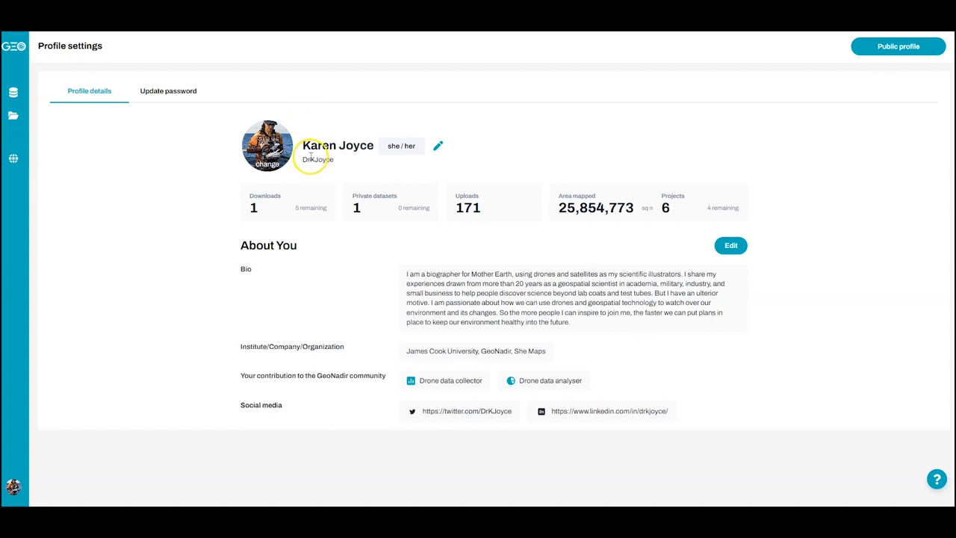
left_click(436, 146)
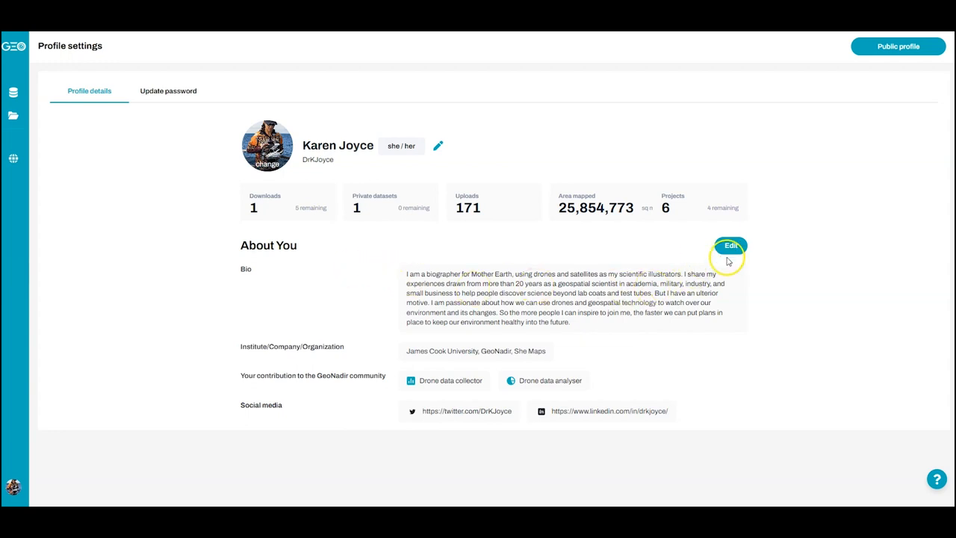
Step: Edit About You, tick the connect-with-the-community checkbox and save the details
left_click(730, 244)
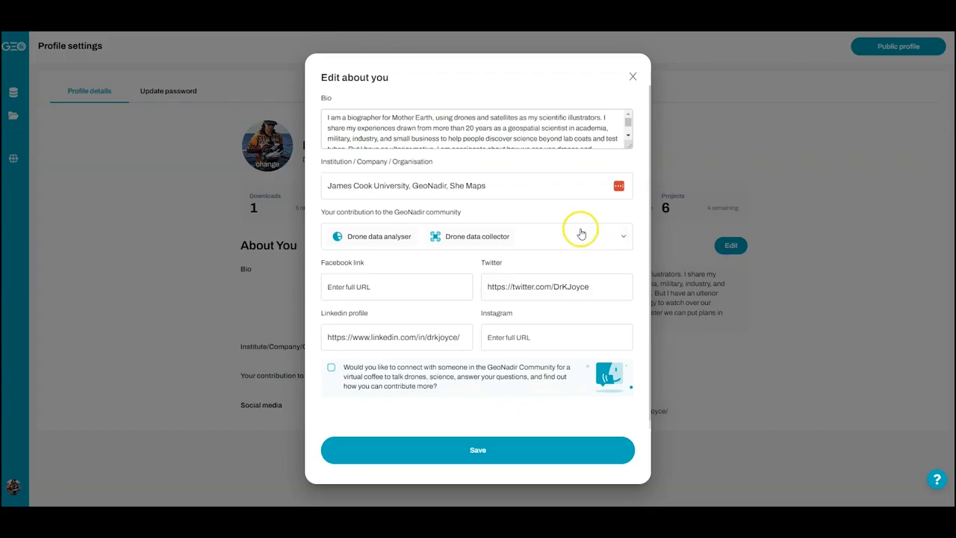
mouse_move(493, 170)
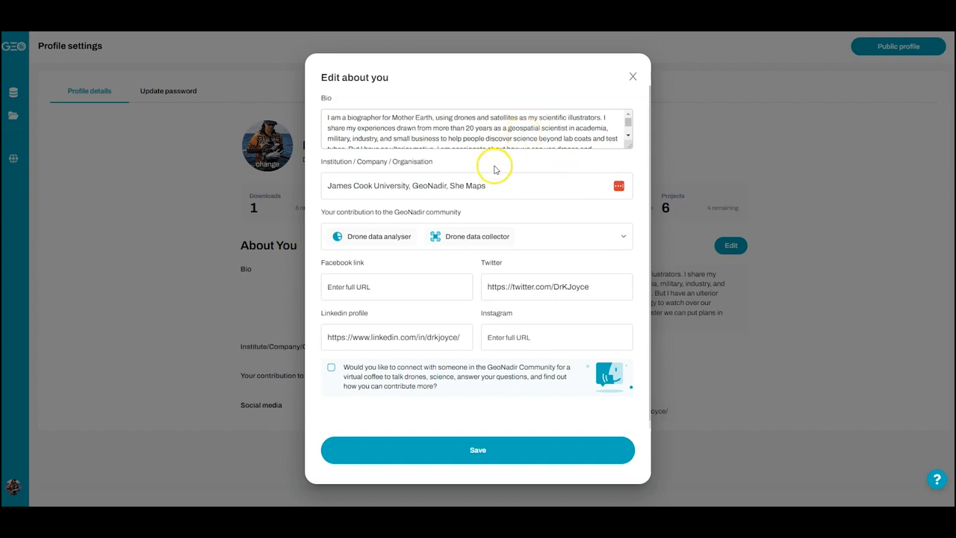
mouse_move(546, 247)
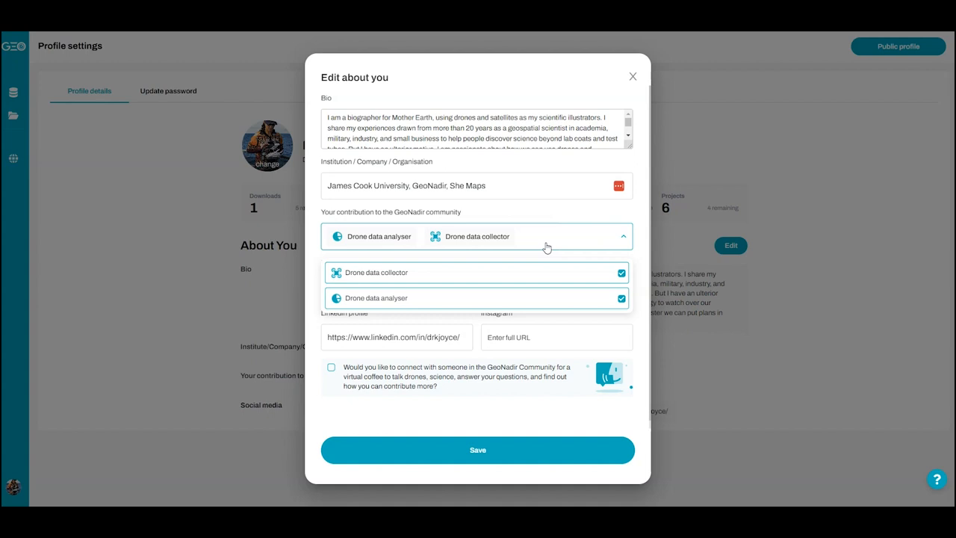
left_click(621, 236)
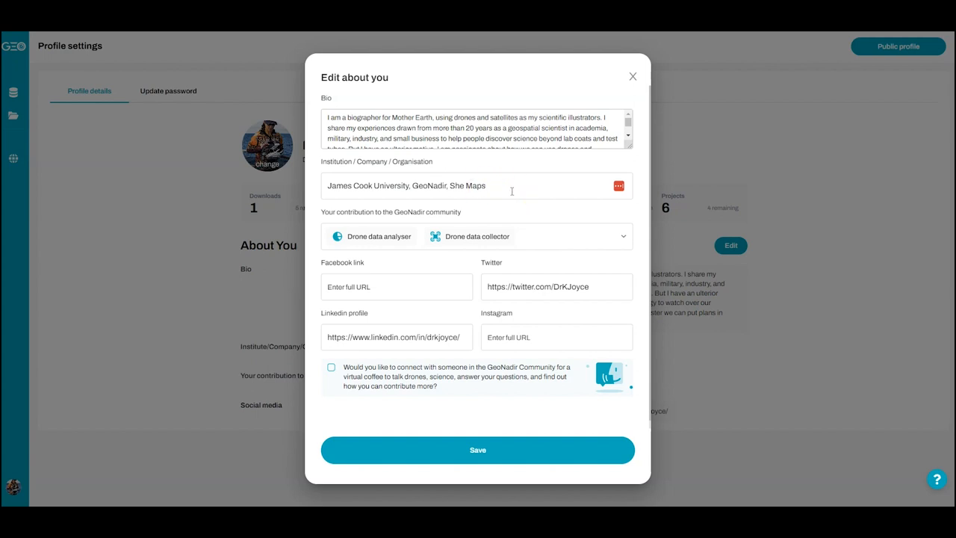
mouse_move(441, 345)
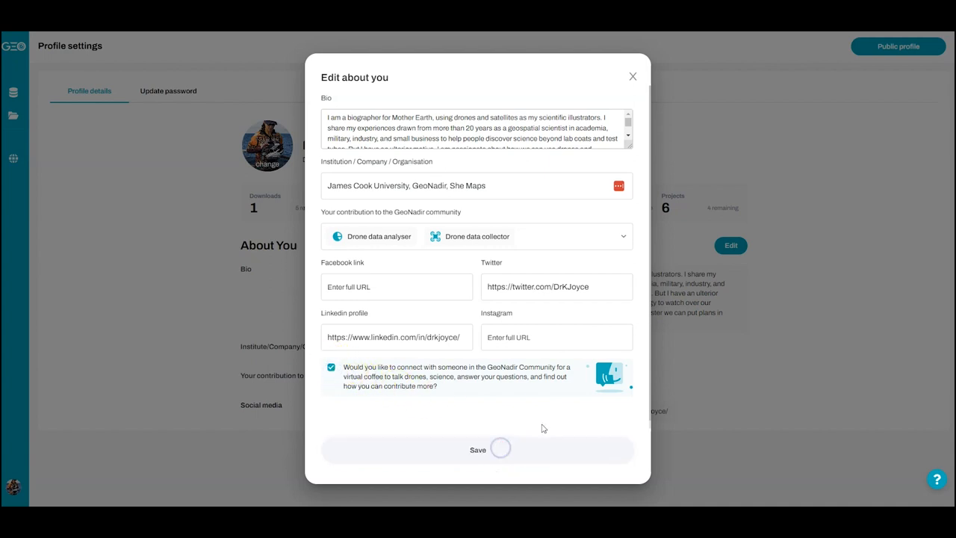
left_click(478, 447)
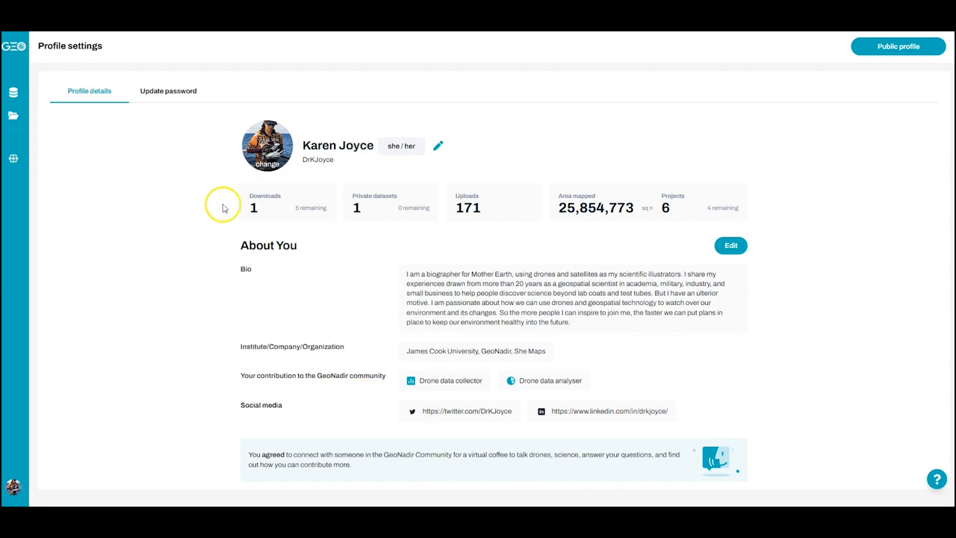
mouse_move(460, 126)
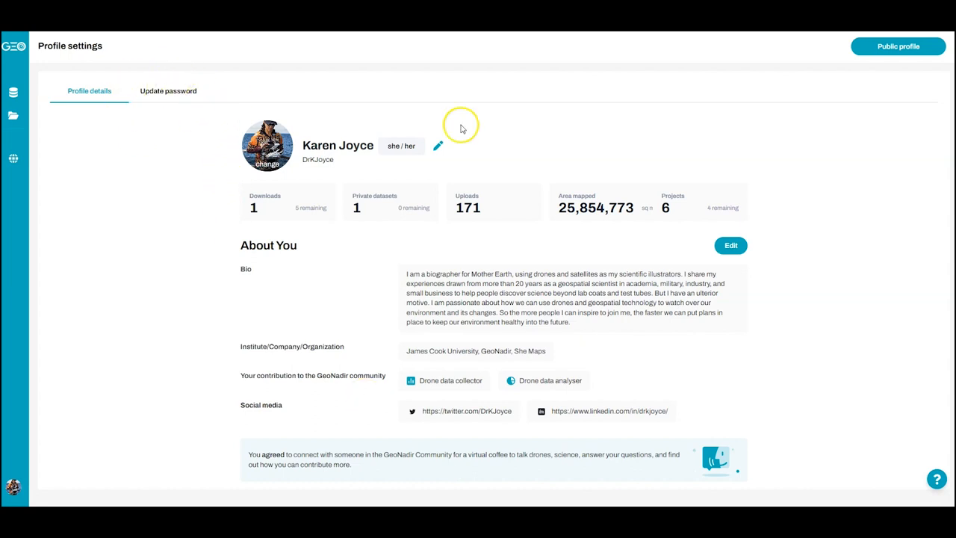
mouse_move(555, 170)
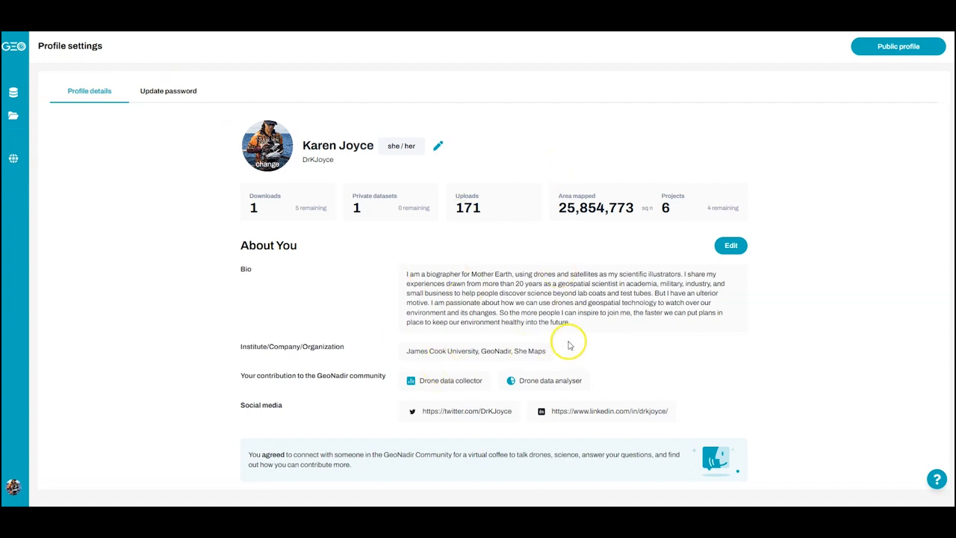
Step: Switch to the Public profile view listing the 170 datasets beside the world map
left_click(897, 45)
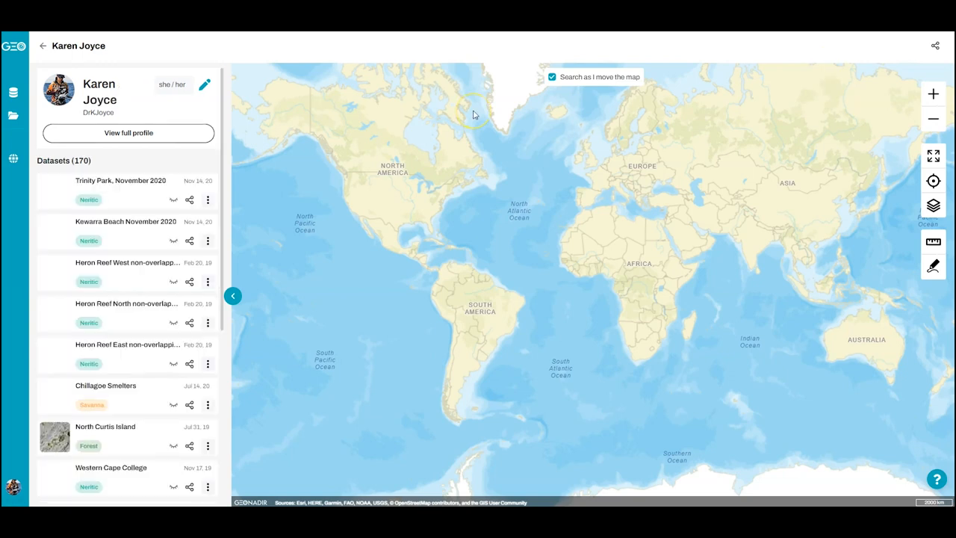
Step: Expand View full profile to show summary, contributions, bio, organization and social links
left_click_drag(472, 114, 299, 200)
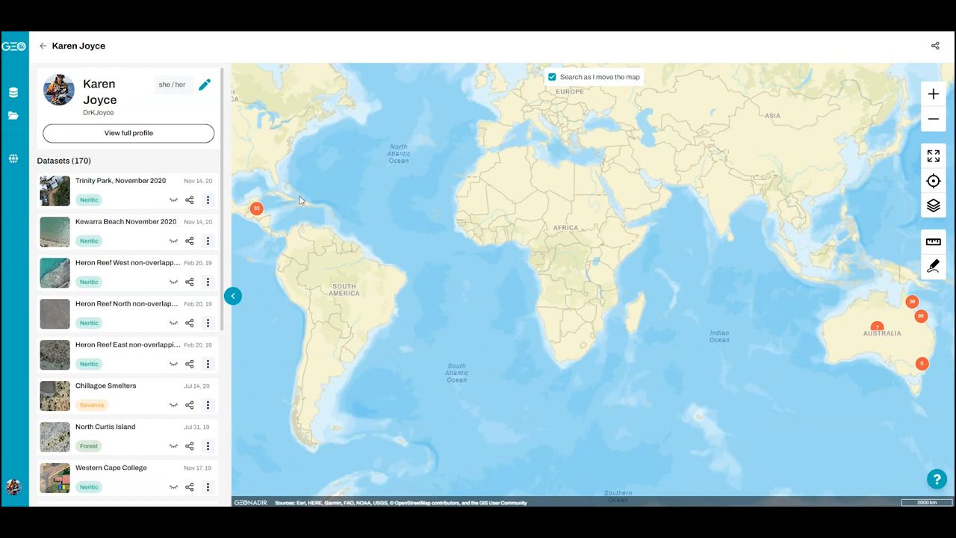
left_click(128, 133)
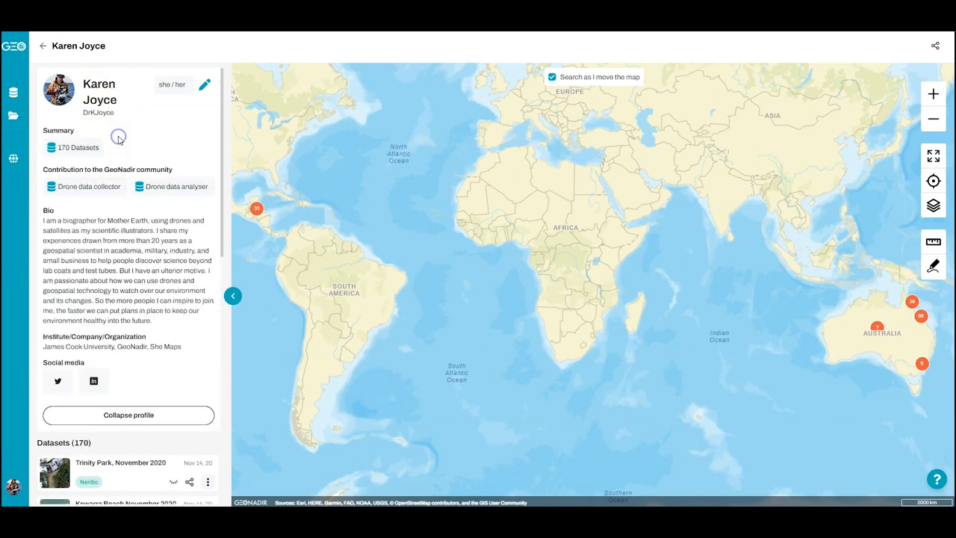
mouse_move(568, 360)
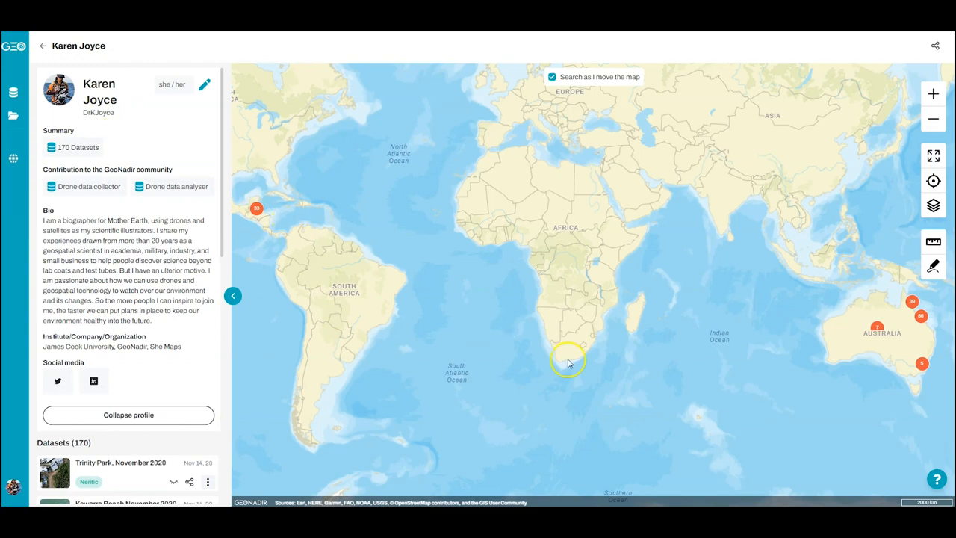
mouse_move(920, 373)
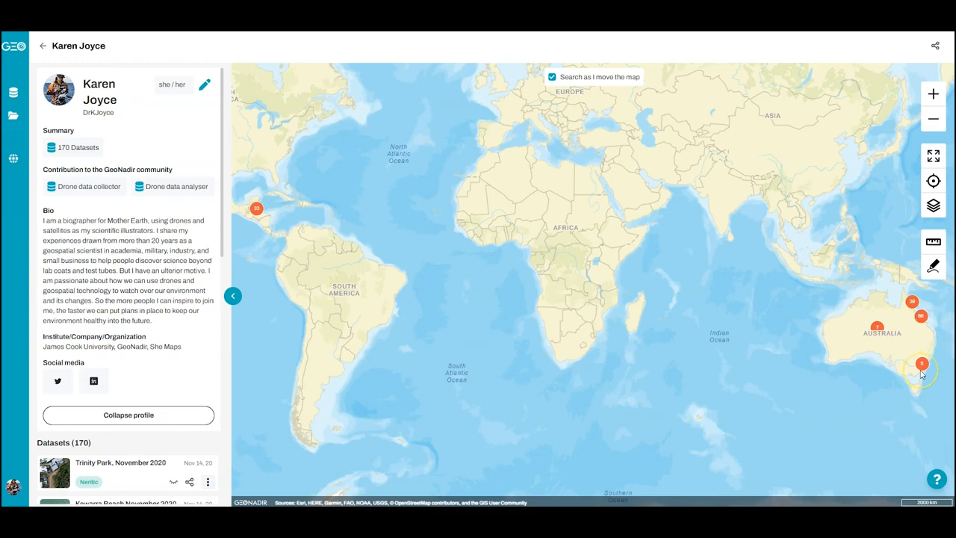